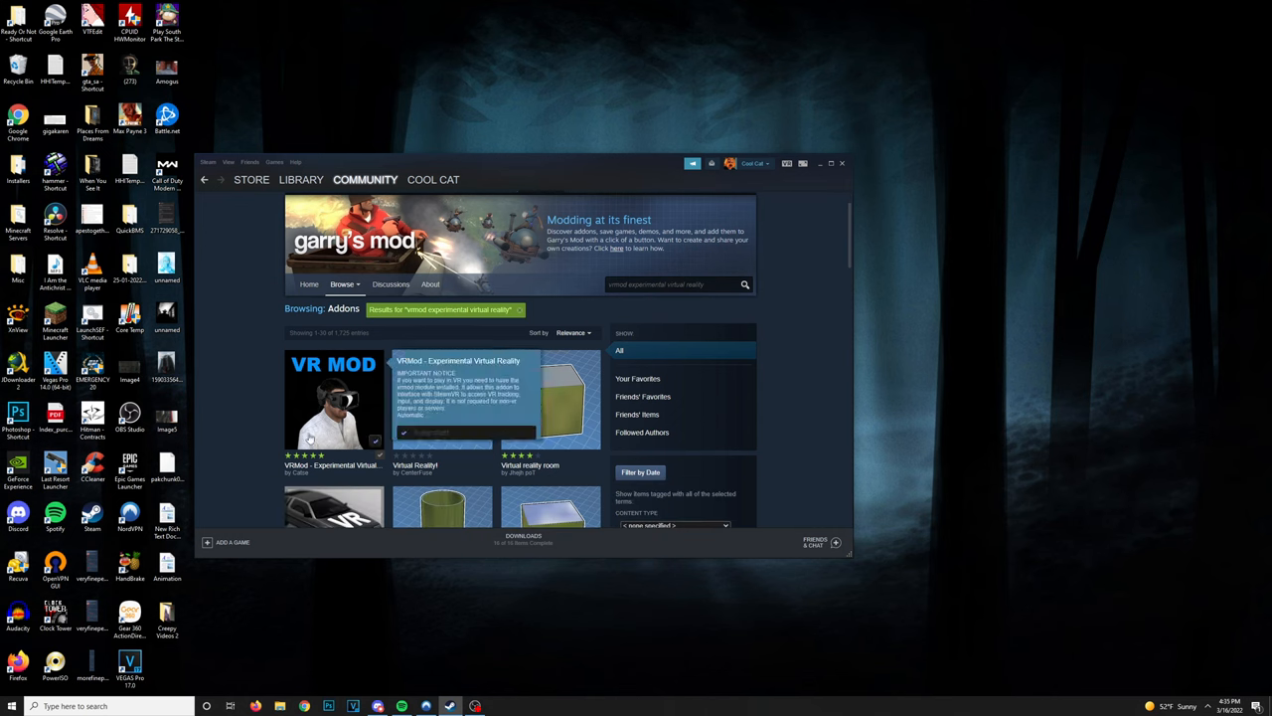
{"action": "mouse_move", "coordinate": [348, 437]}
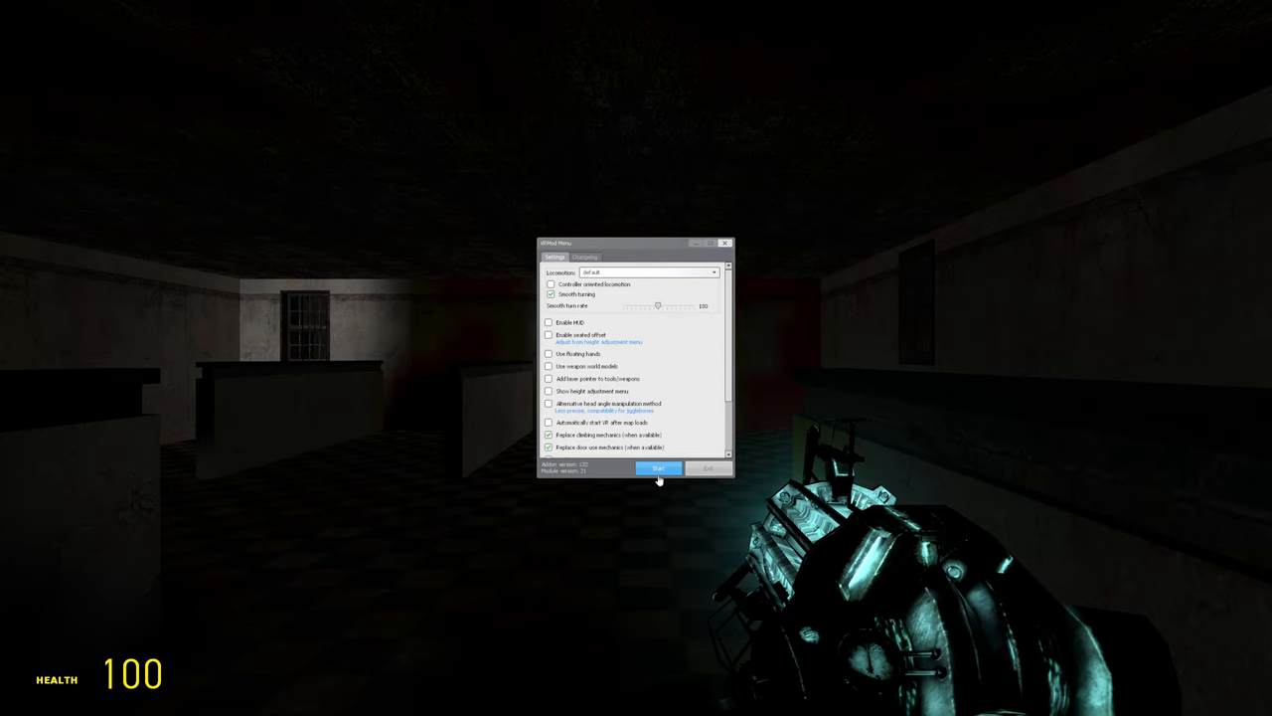
Start VR from the VRMod menu, then browse Workshop results for Customizable Flashlight.
{"action": "left_click", "coordinate": [660, 469]}
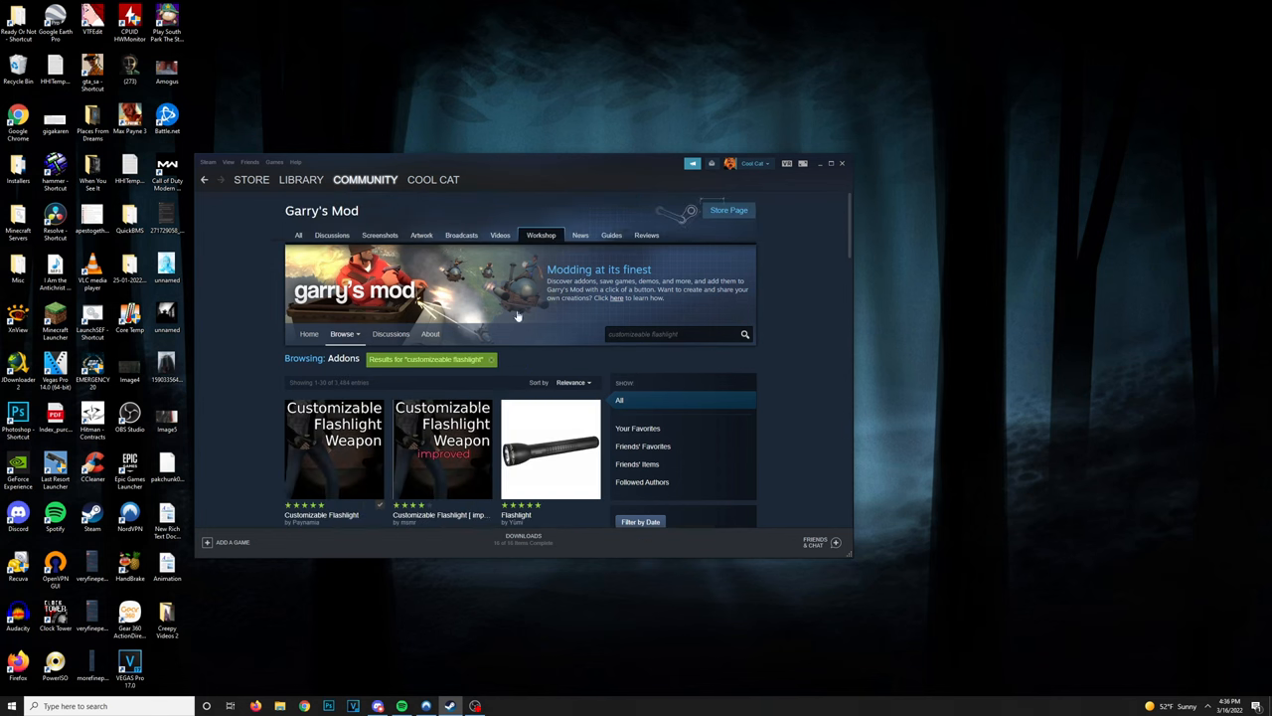
{"action": "scroll", "scroll_direction": "down", "scroll_amount": 3}
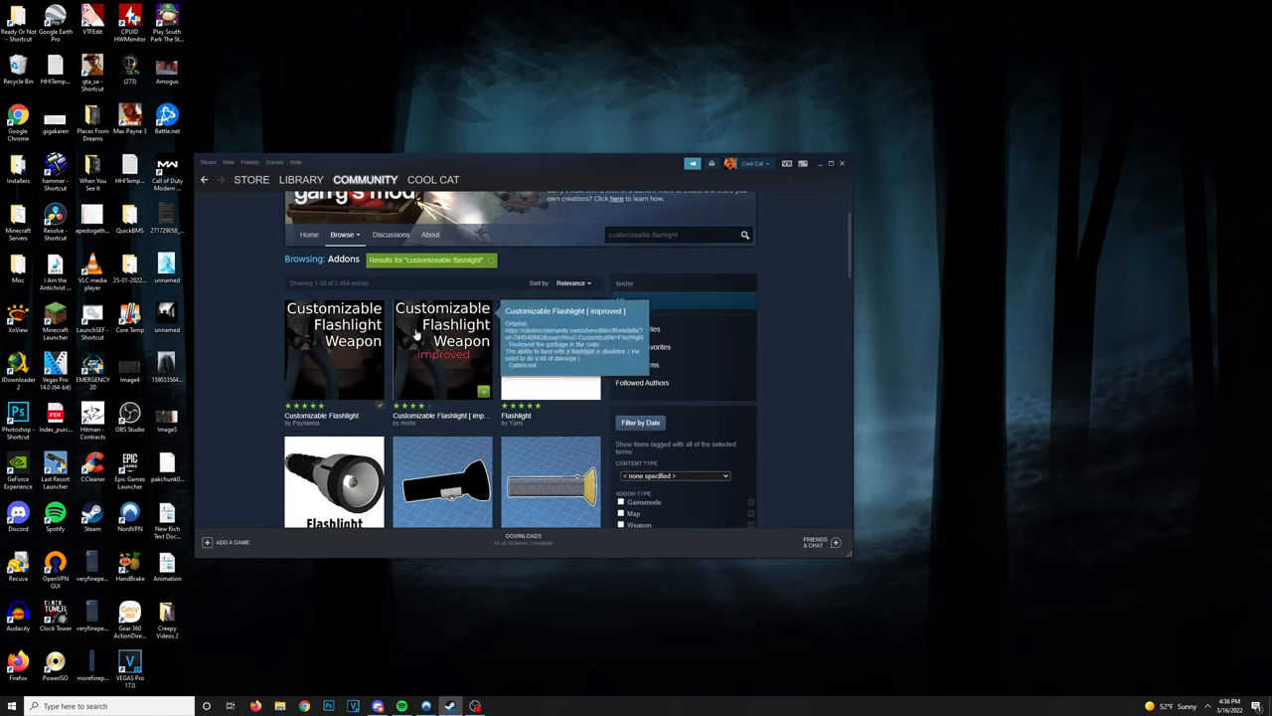